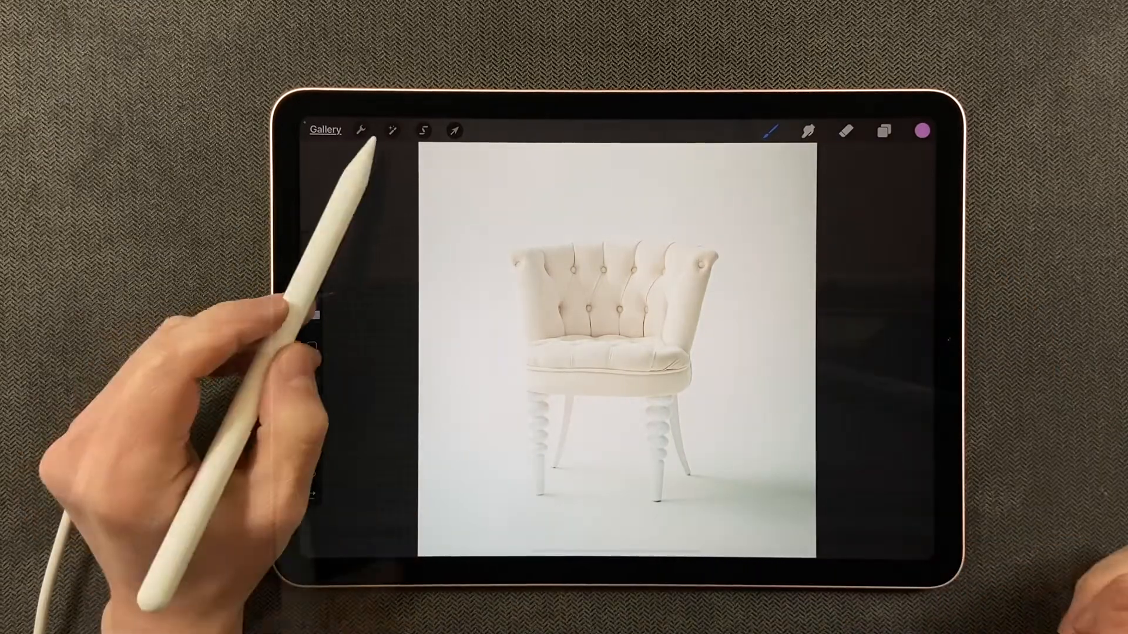
Apply a Gradient Map adjustment to the chair photo from the Adjustments menu
click(392, 130)
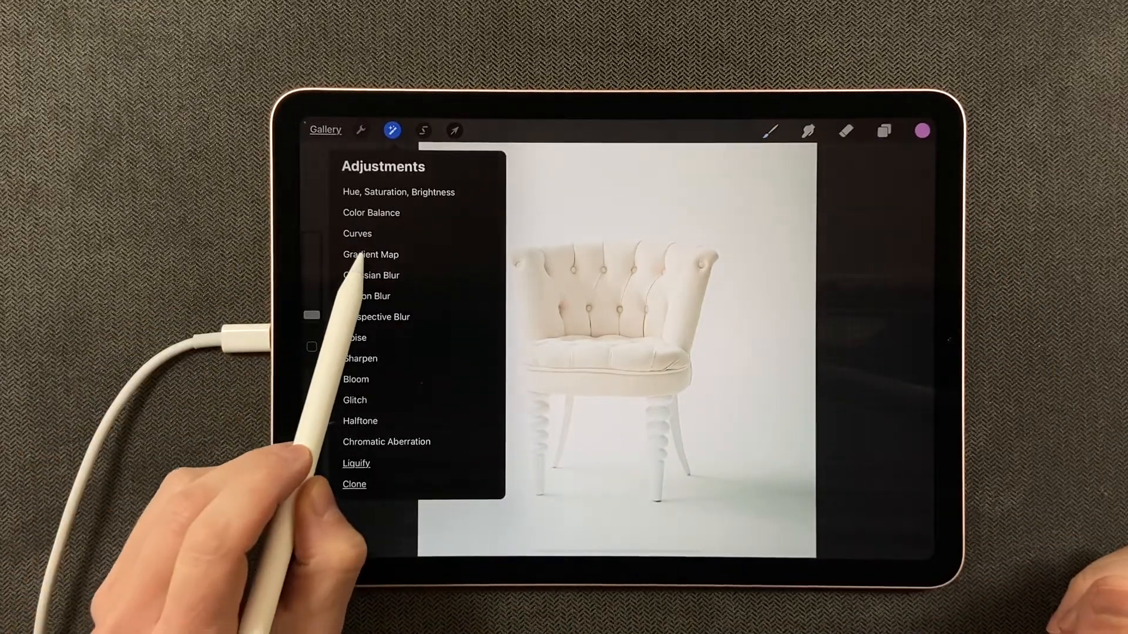
click(370, 254)
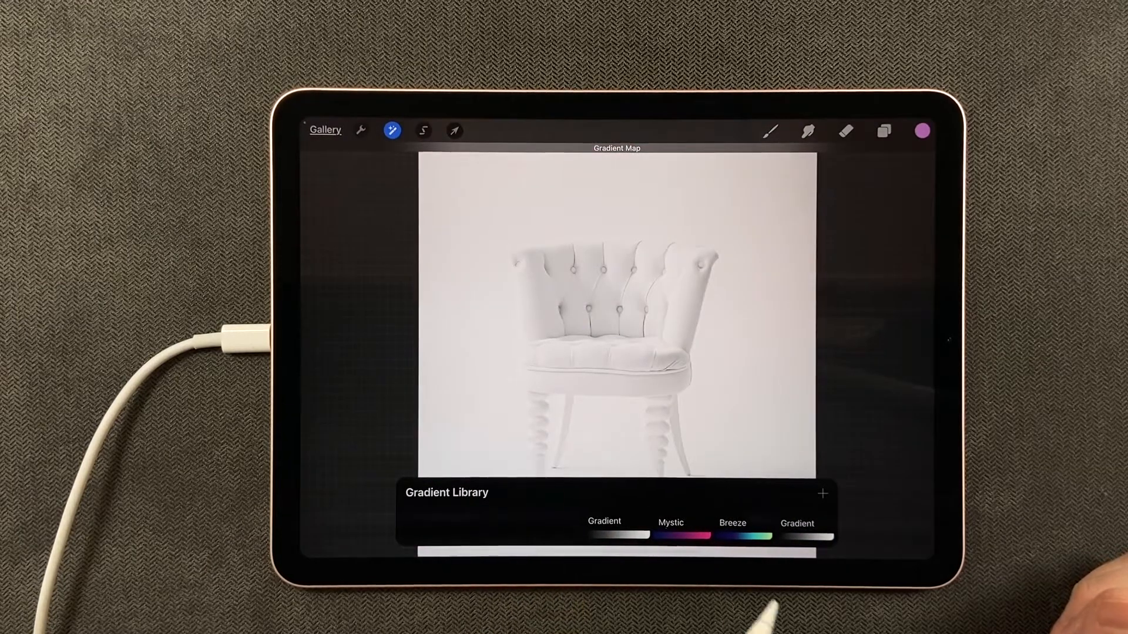
Apply the Venice gradient preset, then add two extra colour stops to its gradient bar
click(742, 535)
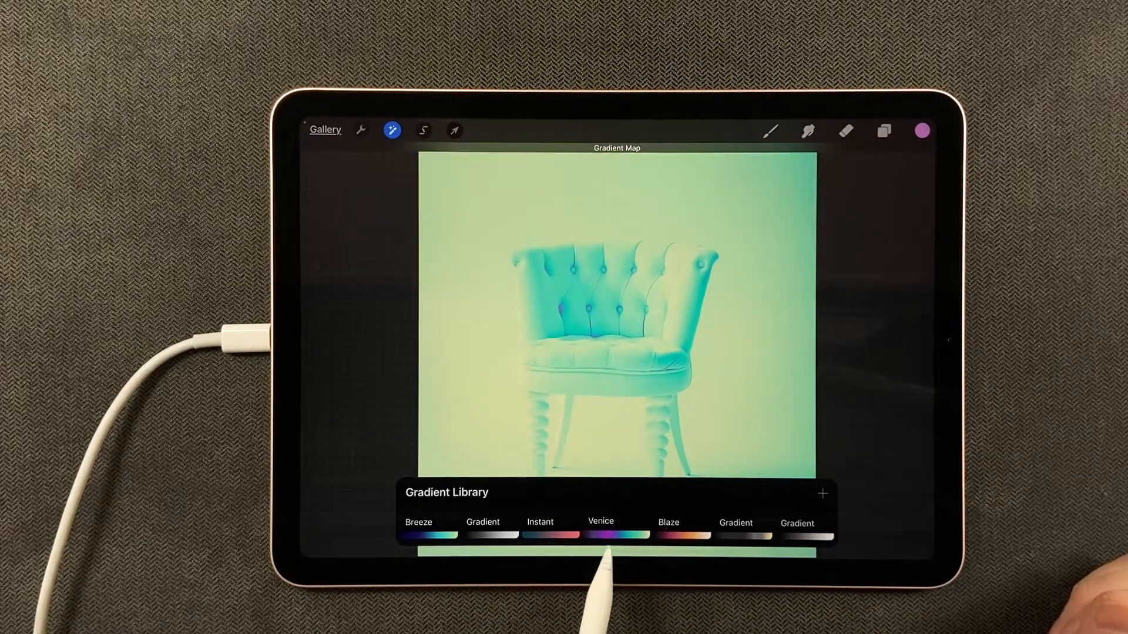
click(599, 529)
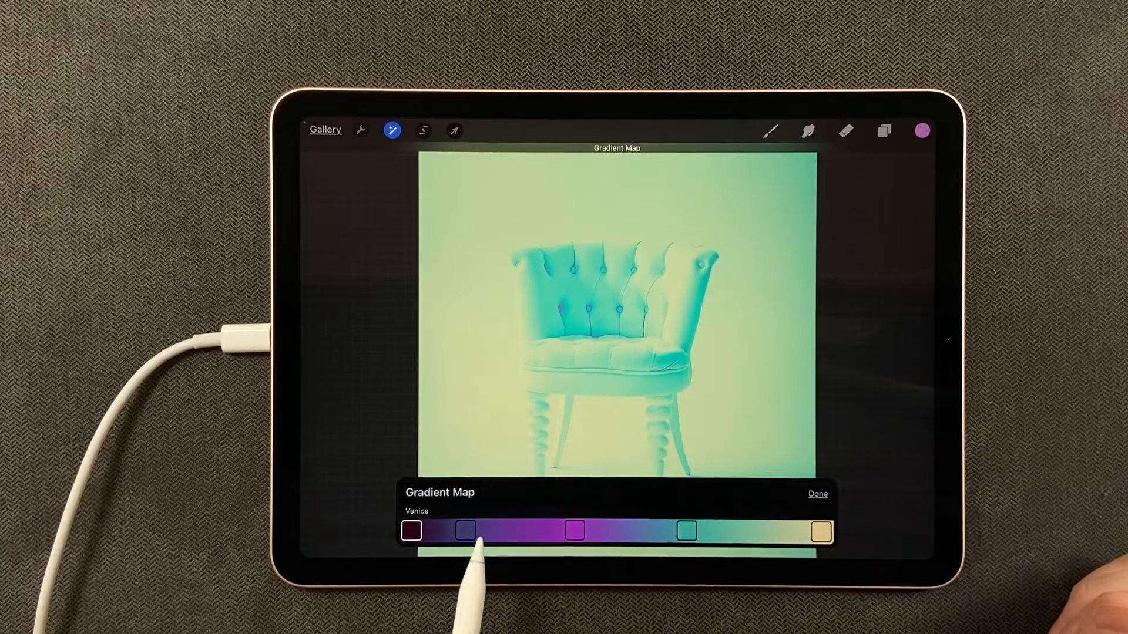
click(411, 531)
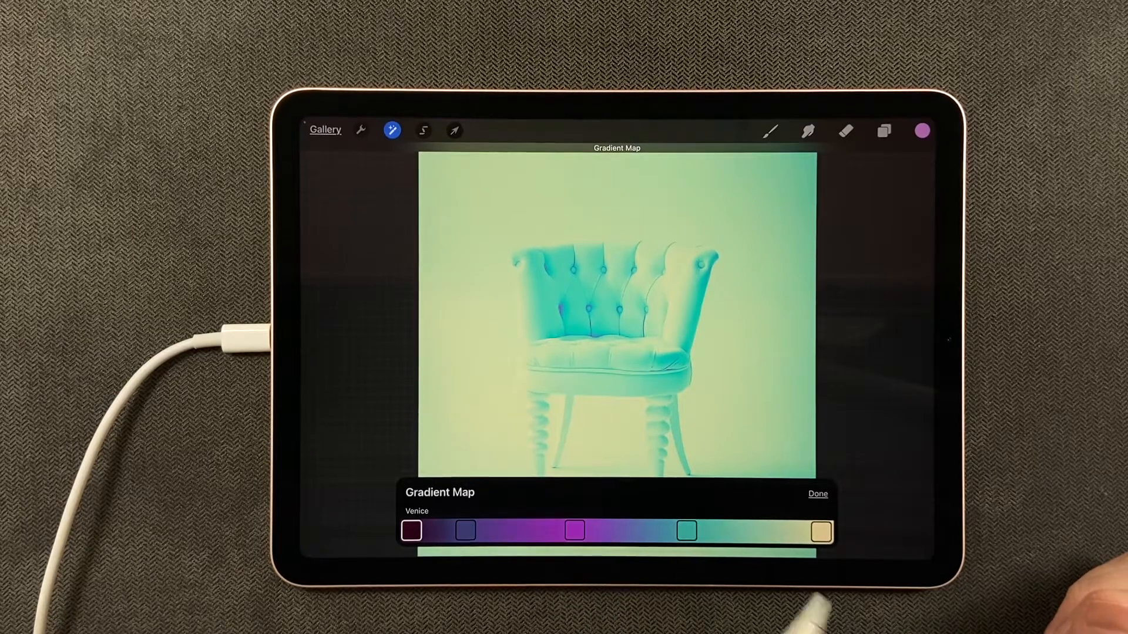
click(753, 531)
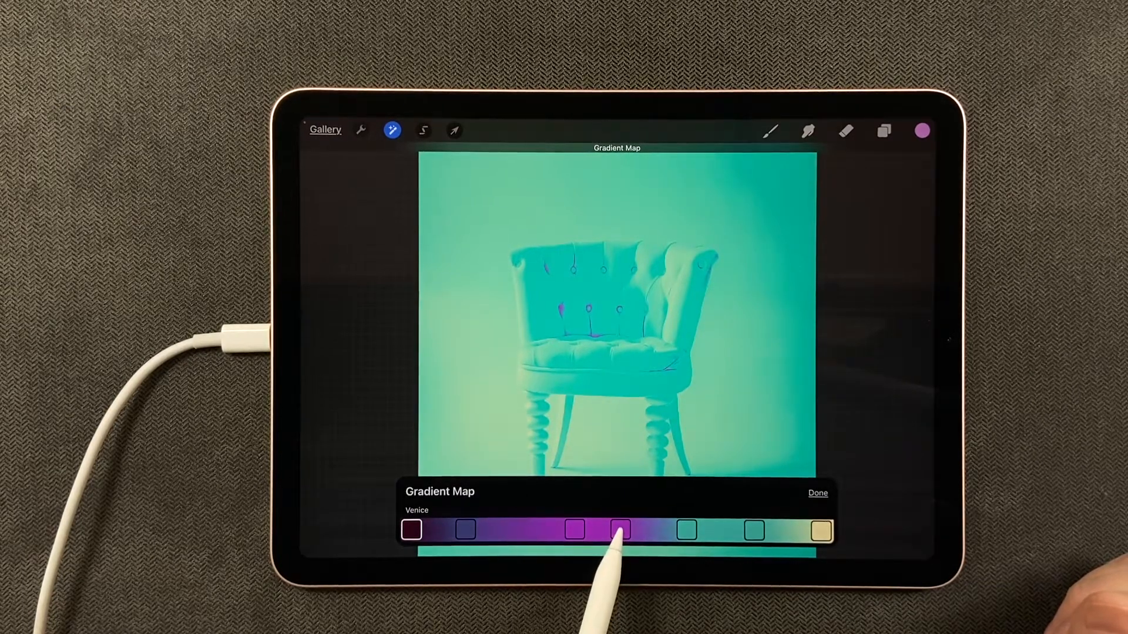
Remove the extra colour stops from the Venice gradient and slide the purple stop further along
drag(618, 529, 574, 529)
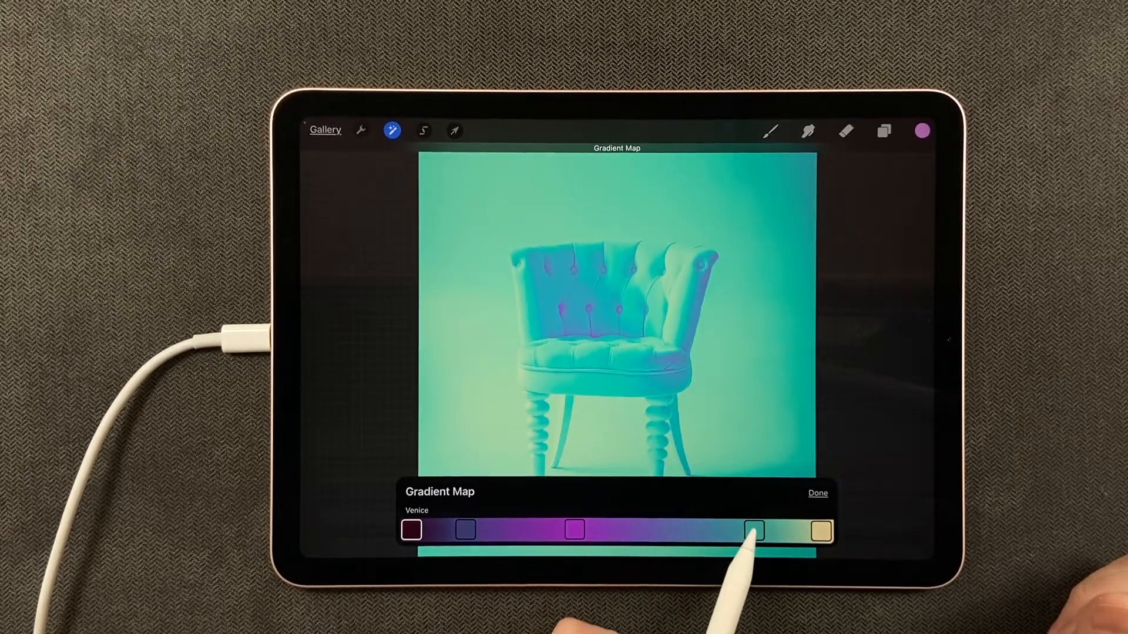
drag(752, 529, 571, 530)
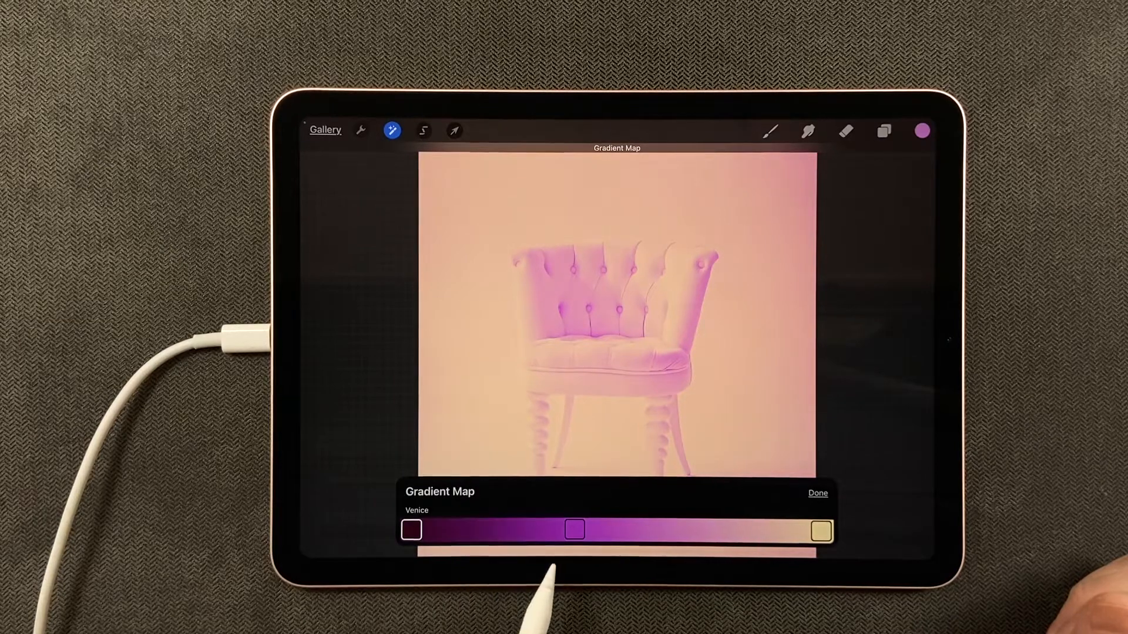
drag(576, 529, 628, 529)
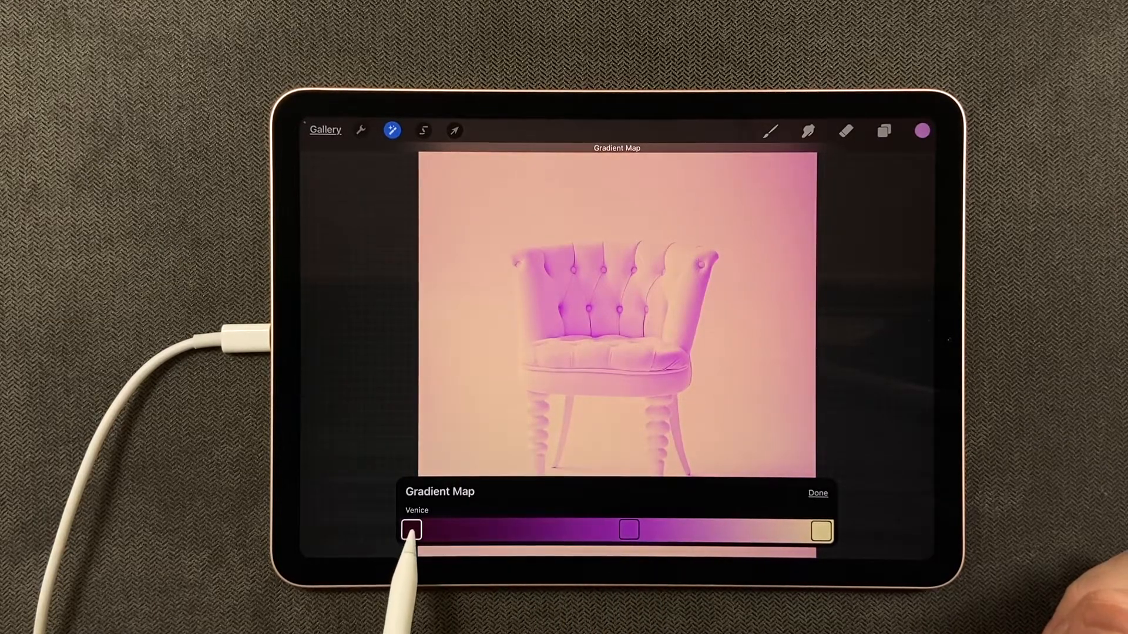
drag(410, 531, 509, 531)
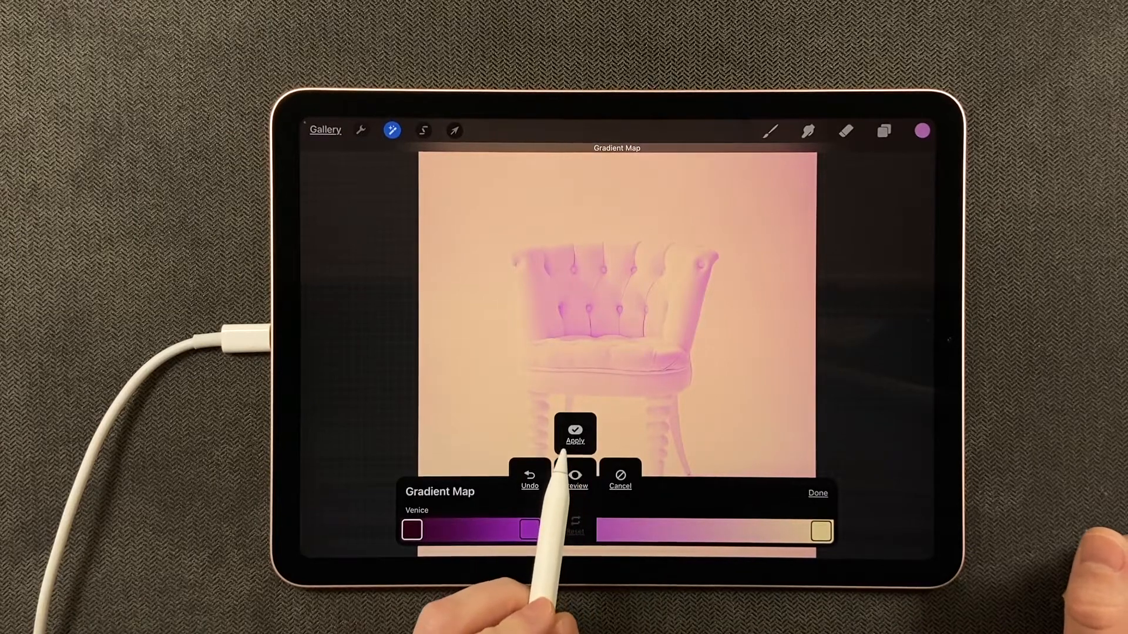
Cancel the Venice edit pop-up to return to the gradient presets
click(575, 431)
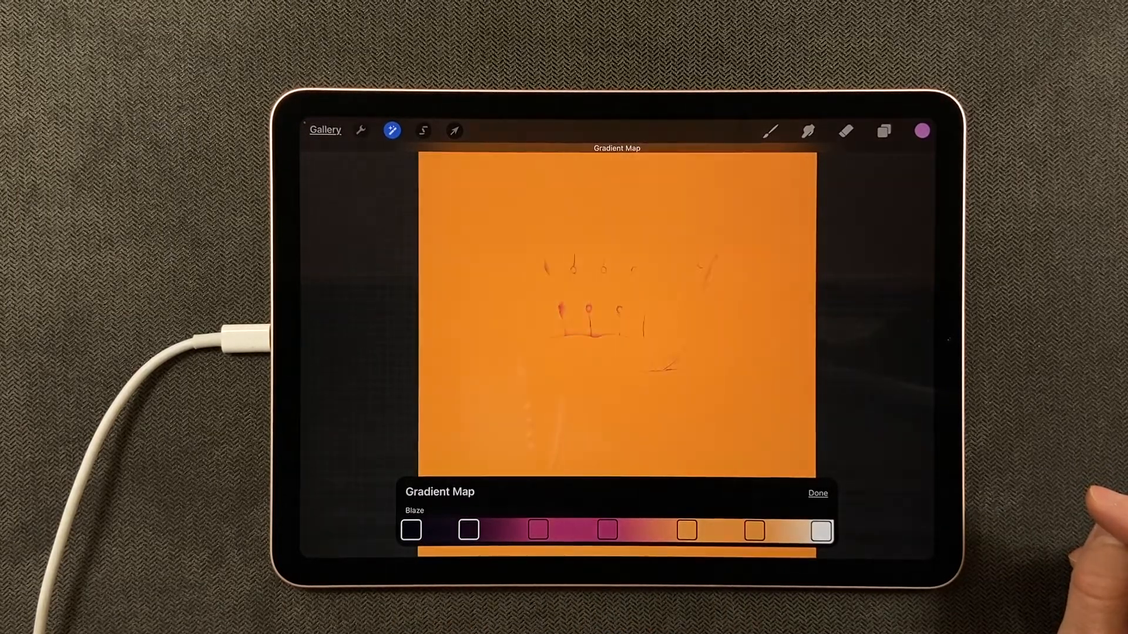
Pick new colours from the Colors wheel for two of the Blaze gradient's stops
click(755, 529)
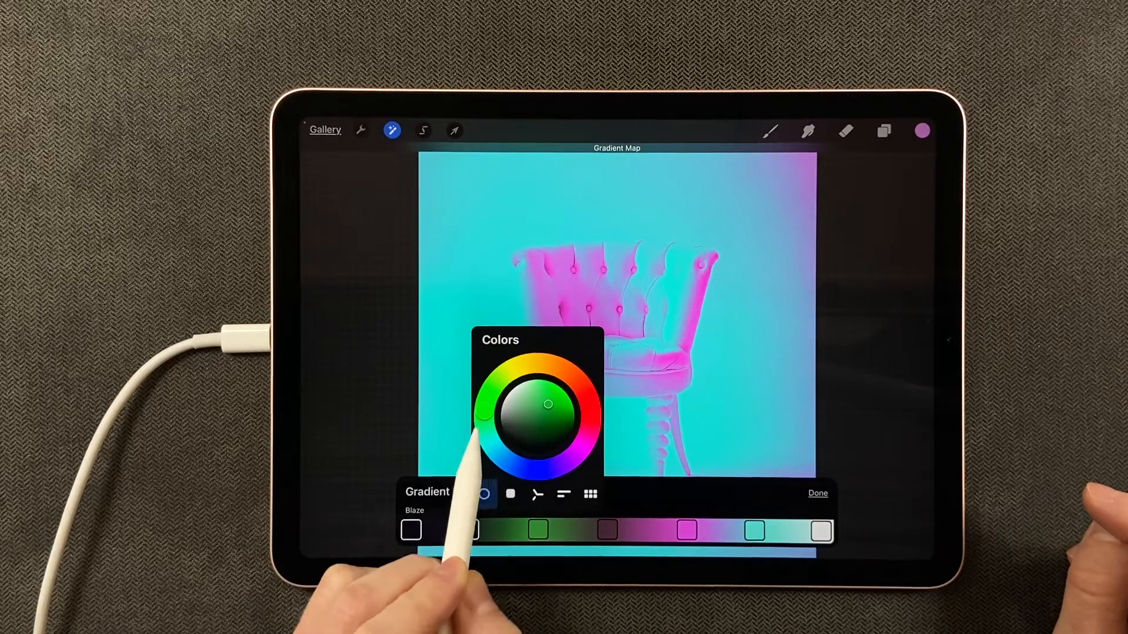
click(468, 529)
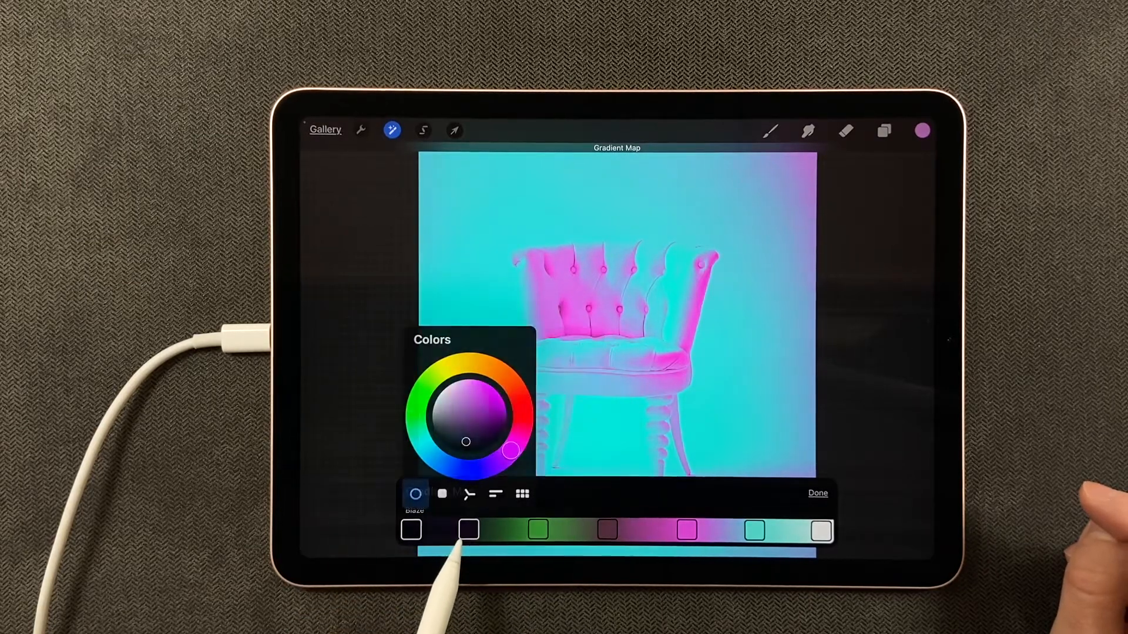
click(468, 530)
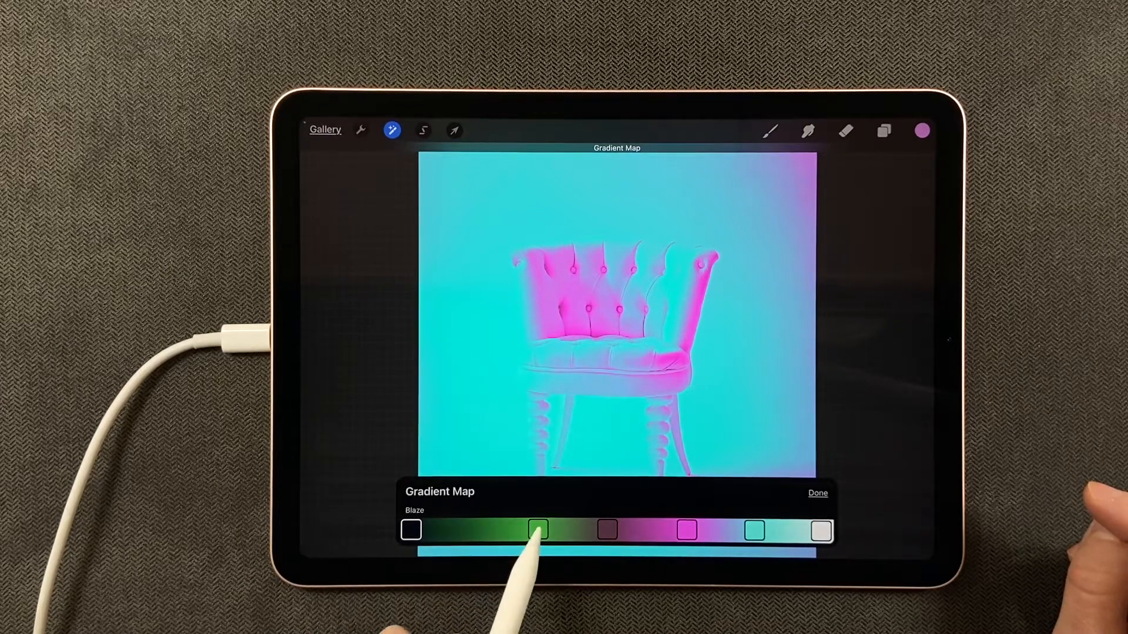
Shift the green, dark, teal and pink stops along the bar, then commit the gradient map
drag(538, 529, 576, 530)
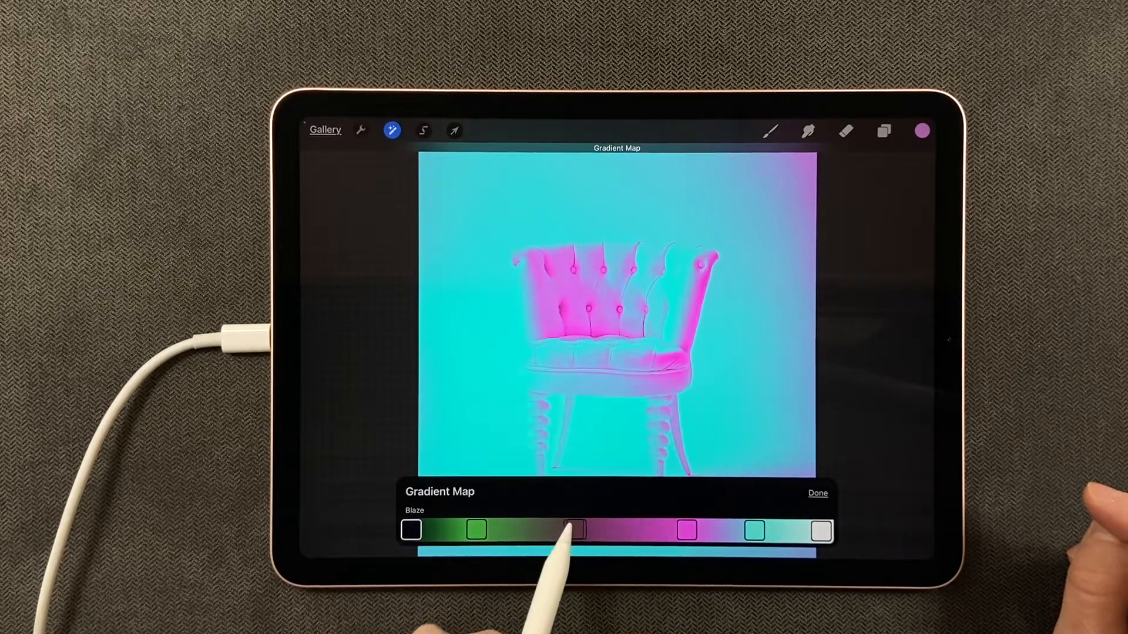
drag(576, 529, 612, 530)
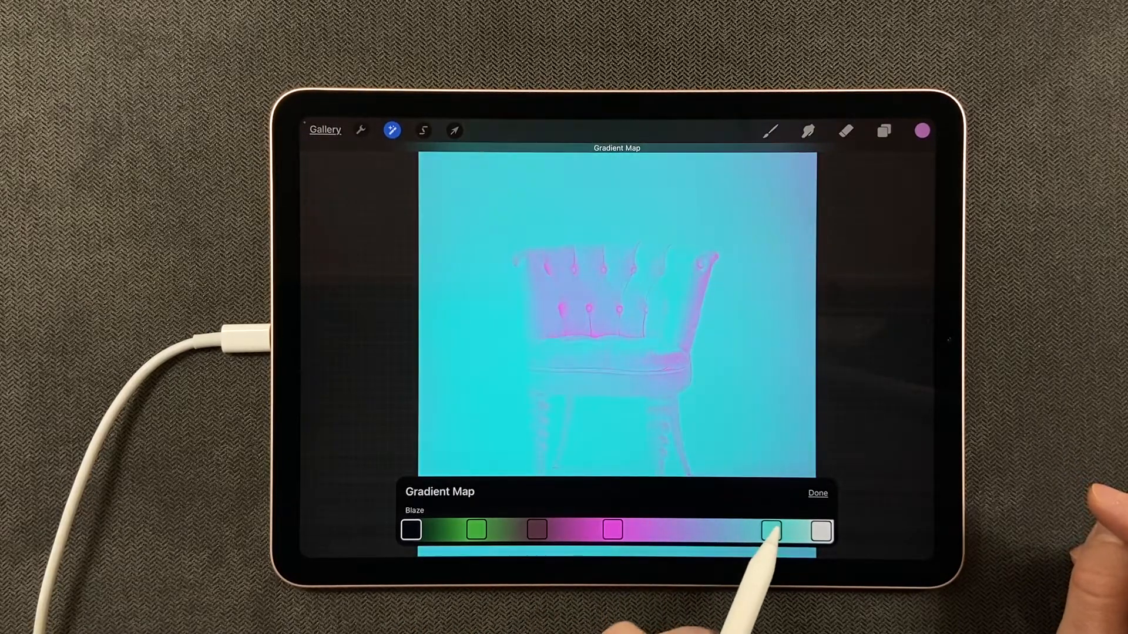
drag(771, 531, 612, 531)
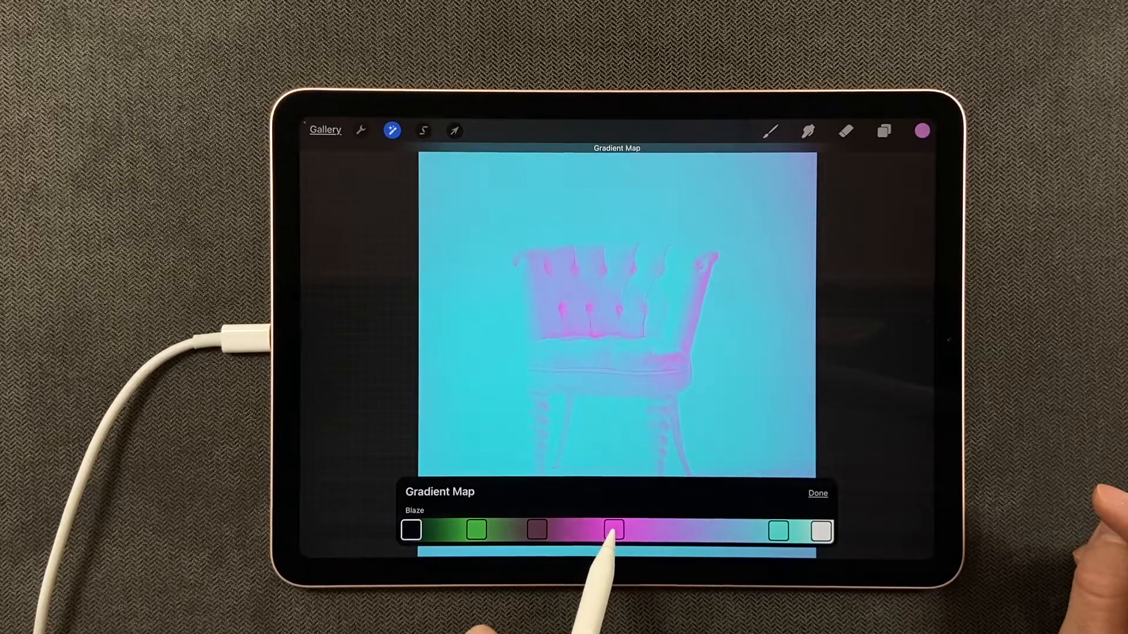
drag(613, 530, 605, 530)
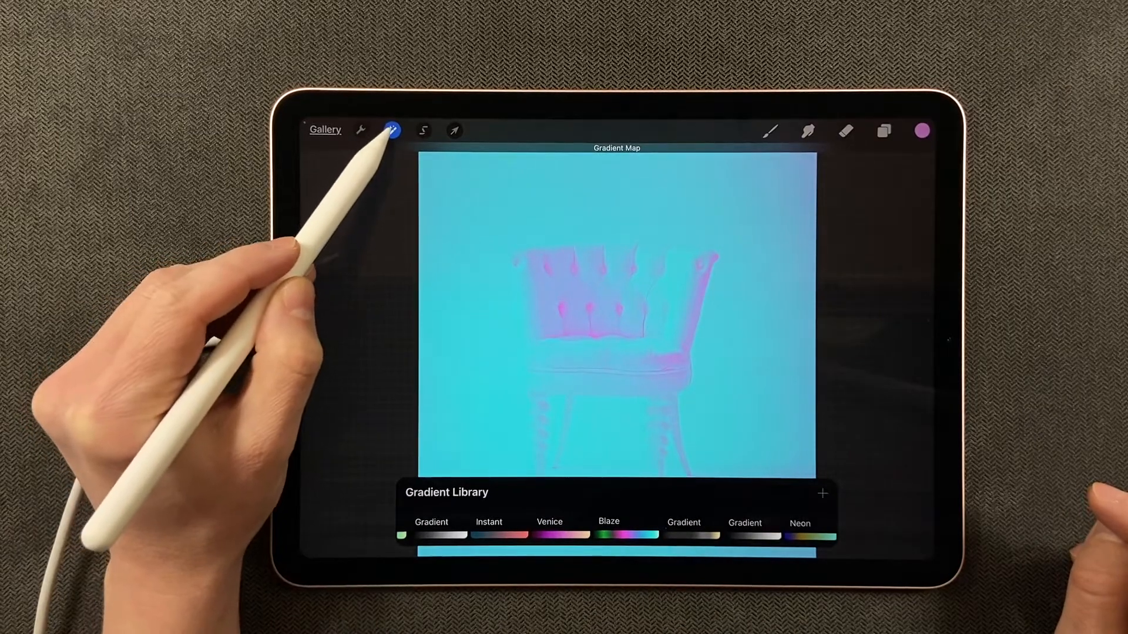
click(391, 131)
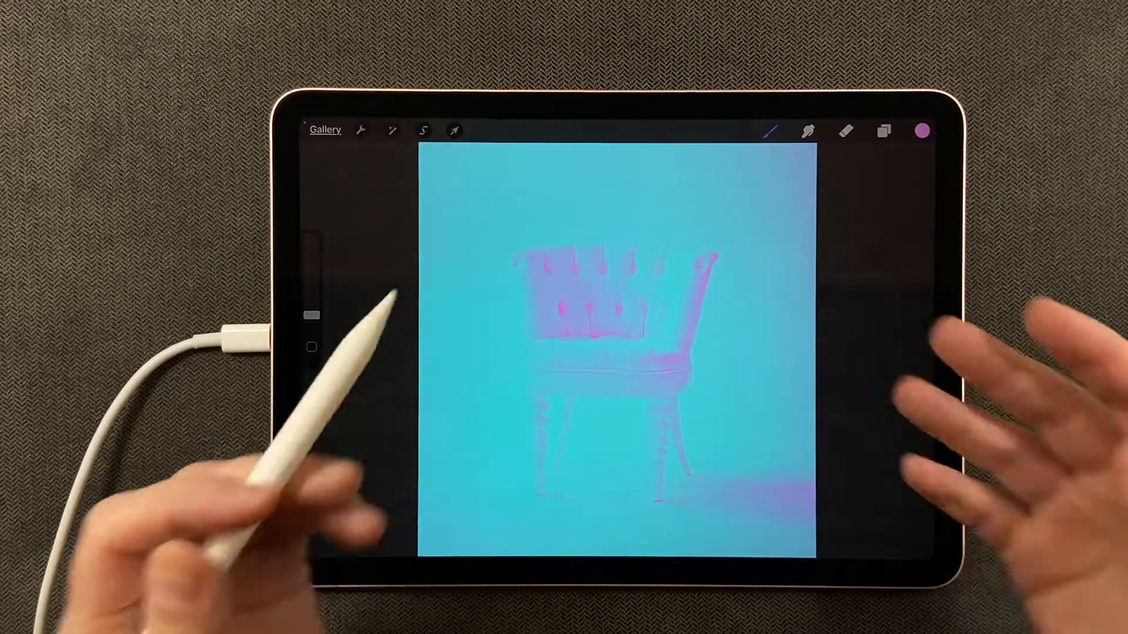